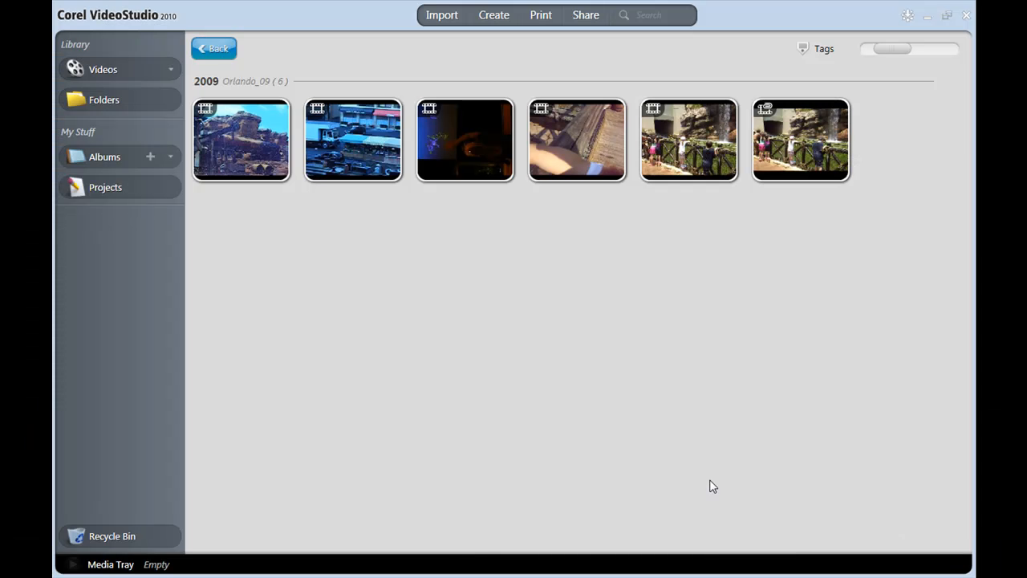
mouse_move(559, 384)
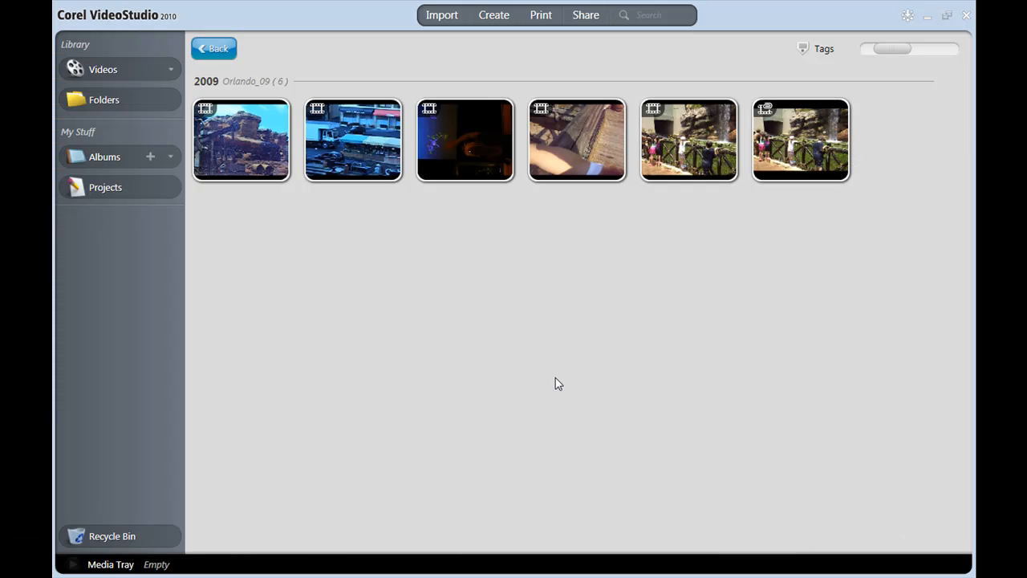
mouse_move(546, 386)
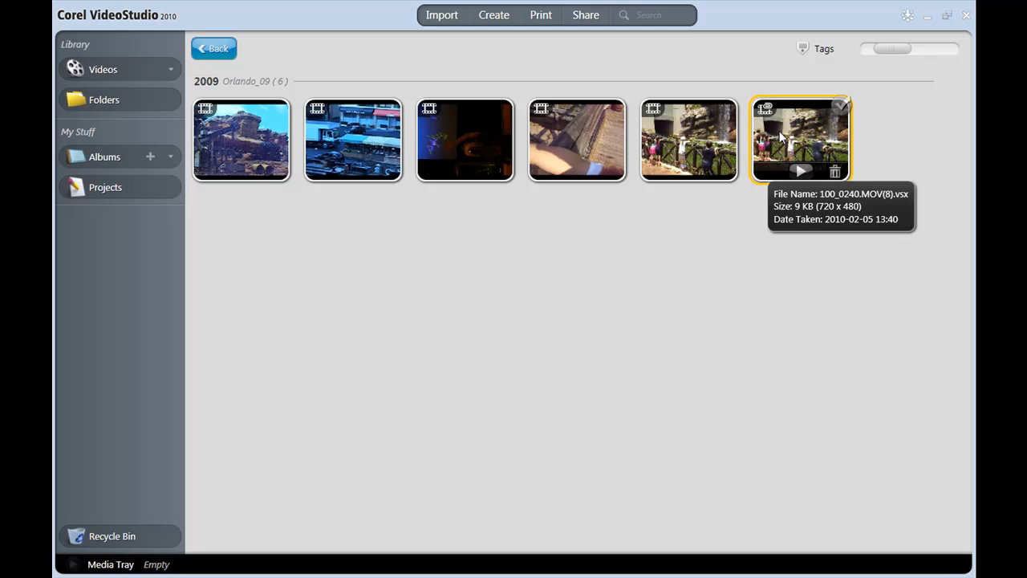
mouse_move(834, 256)
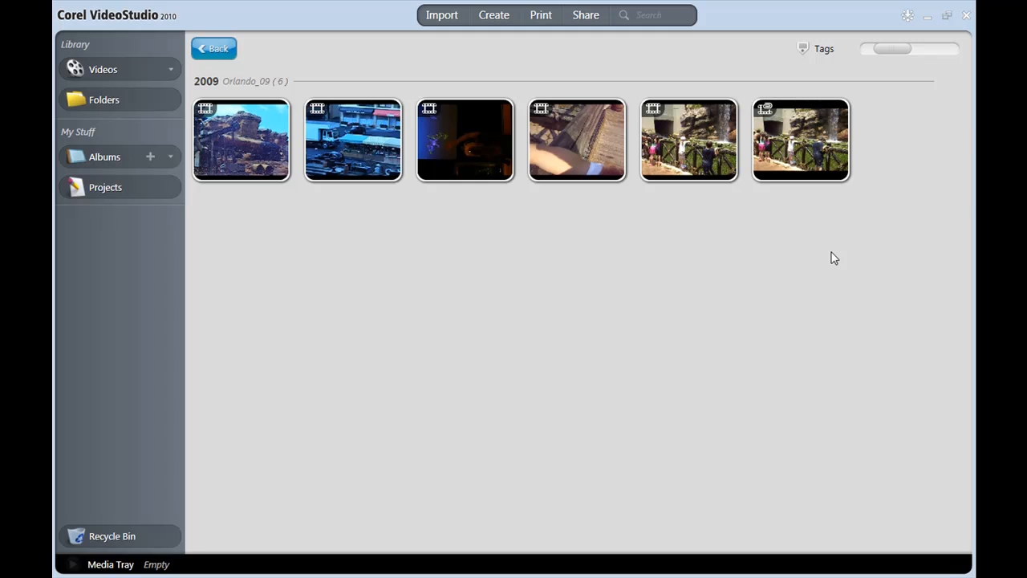
mouse_move(792, 234)
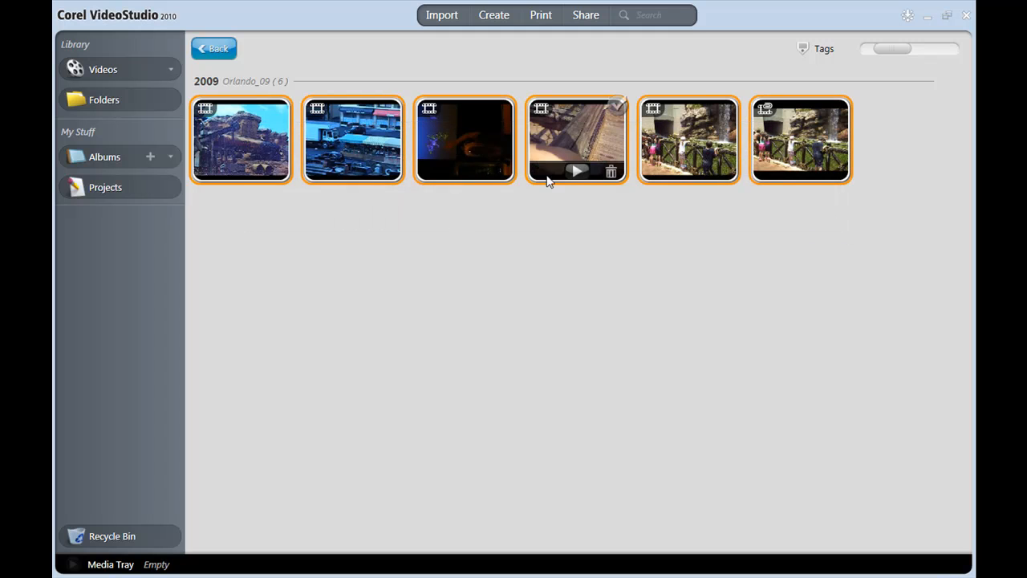
mouse_move(577, 138)
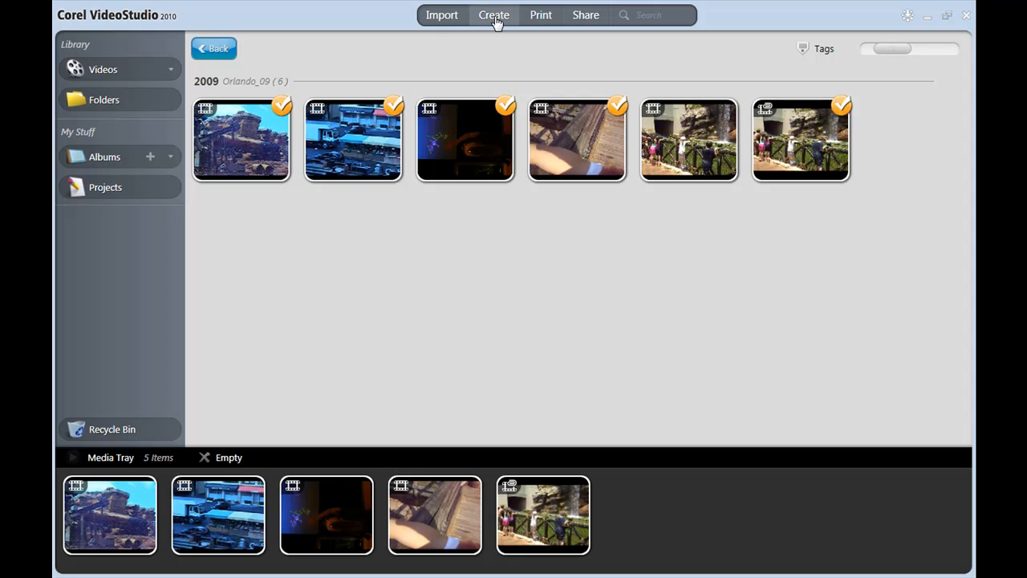
- Create a new movie project 'Orlando!' set to Widescreen 16:9 and High Definition
left_click(495, 14)
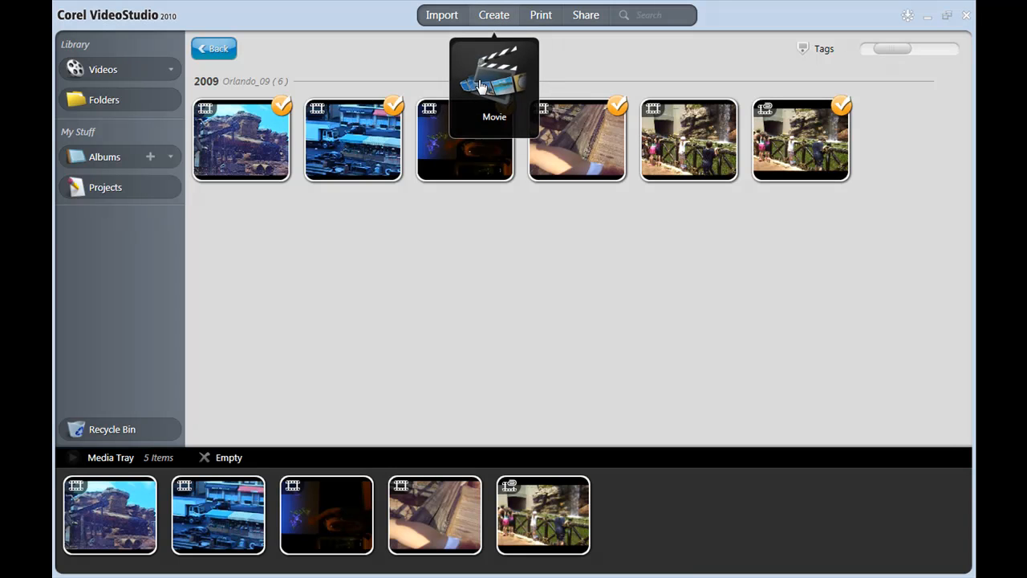
left_click(494, 88)
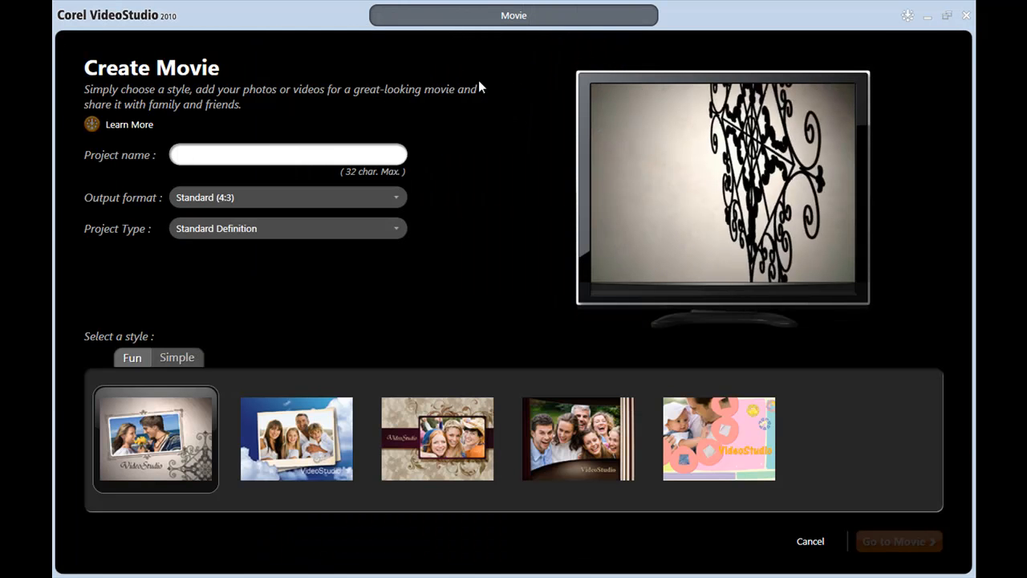
type("Orlando!")
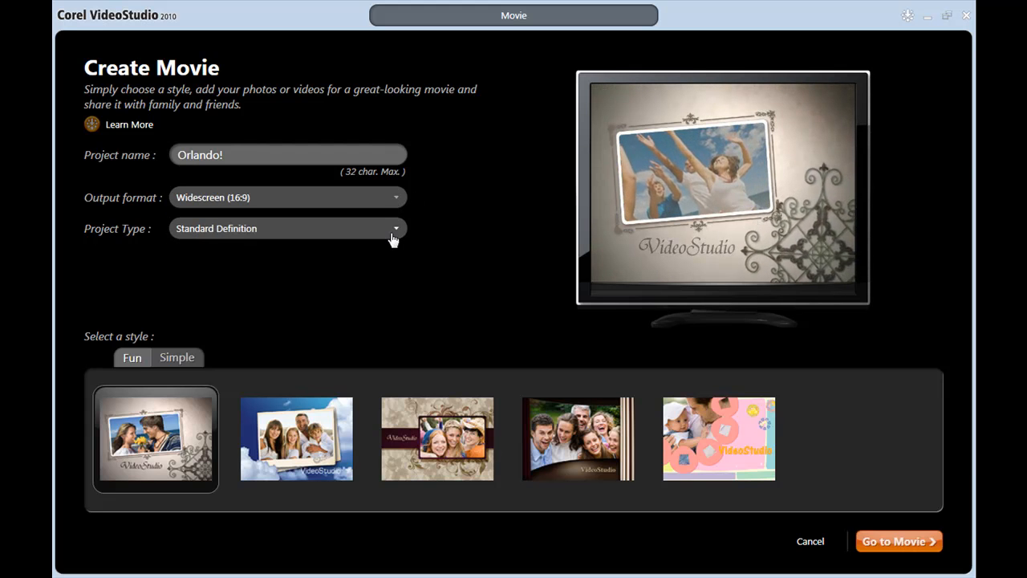
left_click(395, 228)
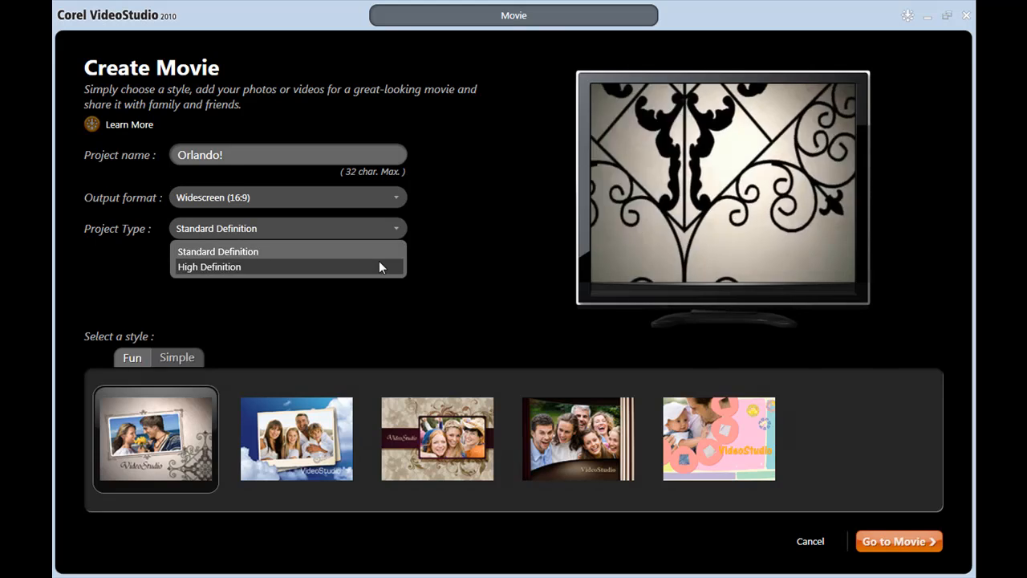
left_click(209, 267)
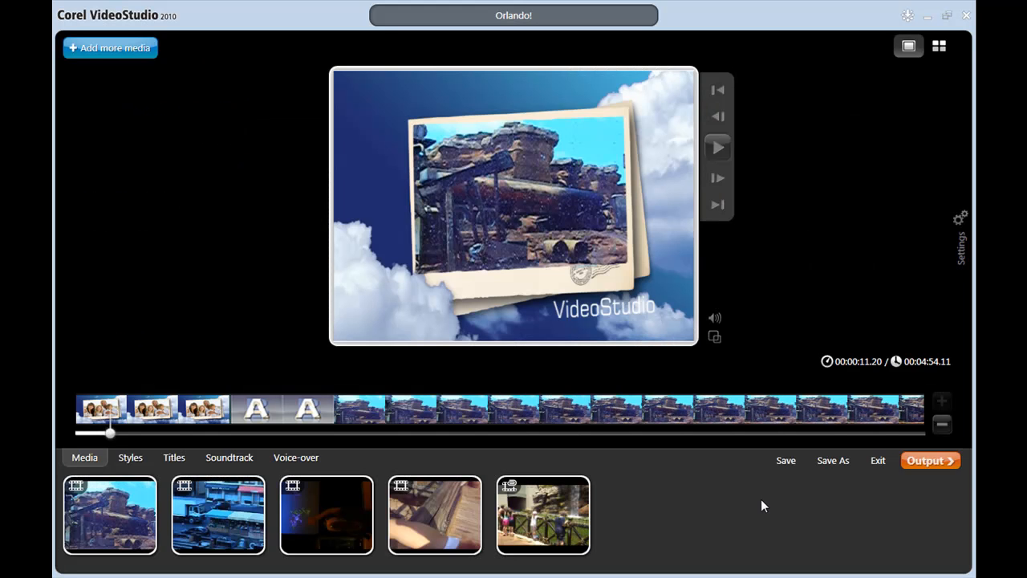
mouse_move(738, 507)
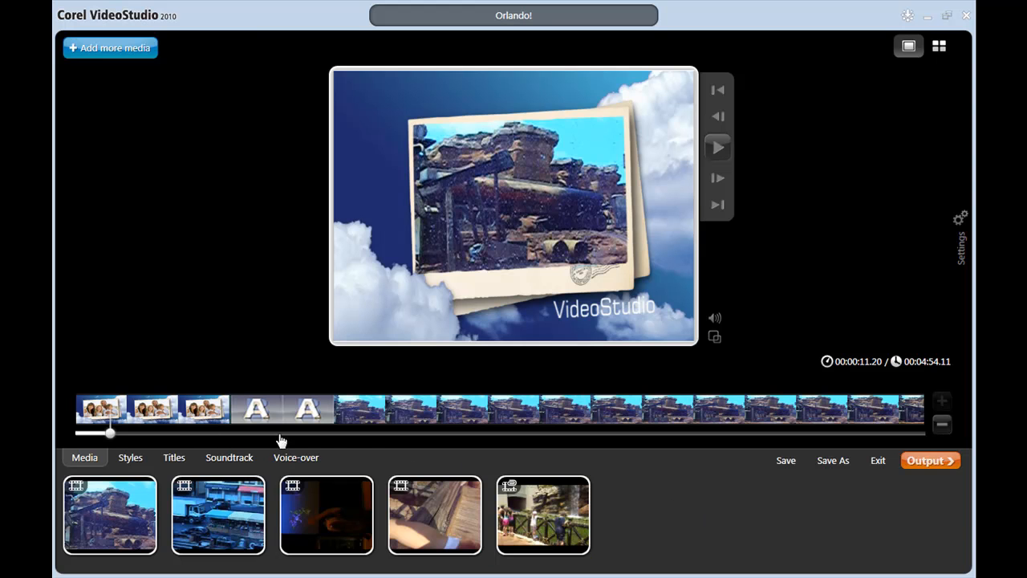
mouse_move(688, 494)
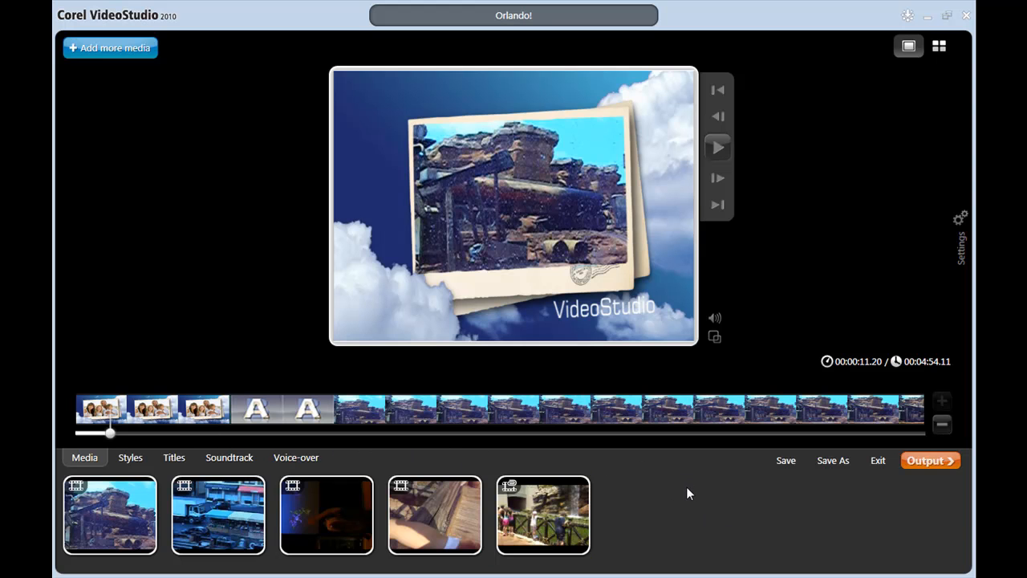
mouse_move(667, 504)
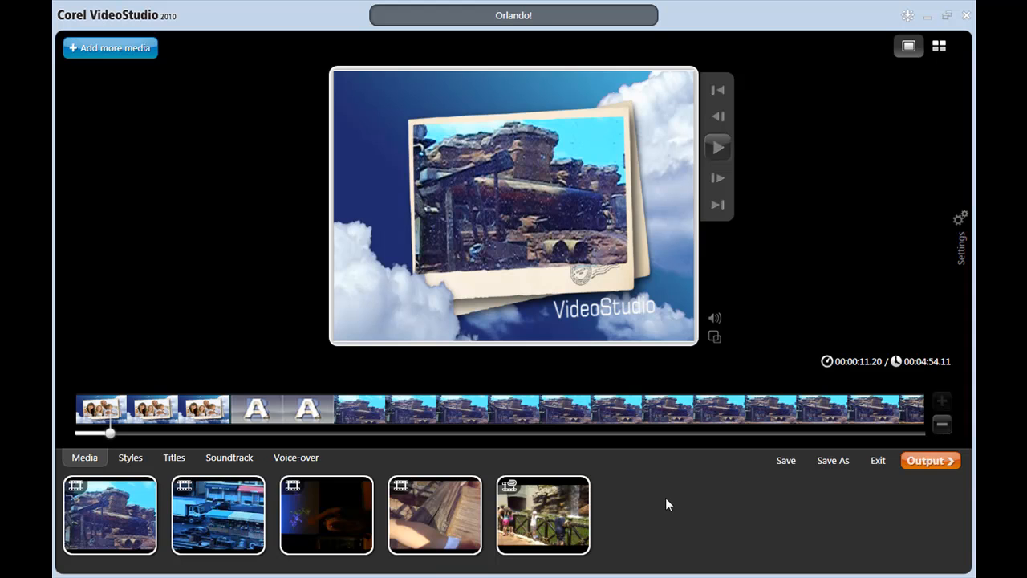
mouse_move(228, 458)
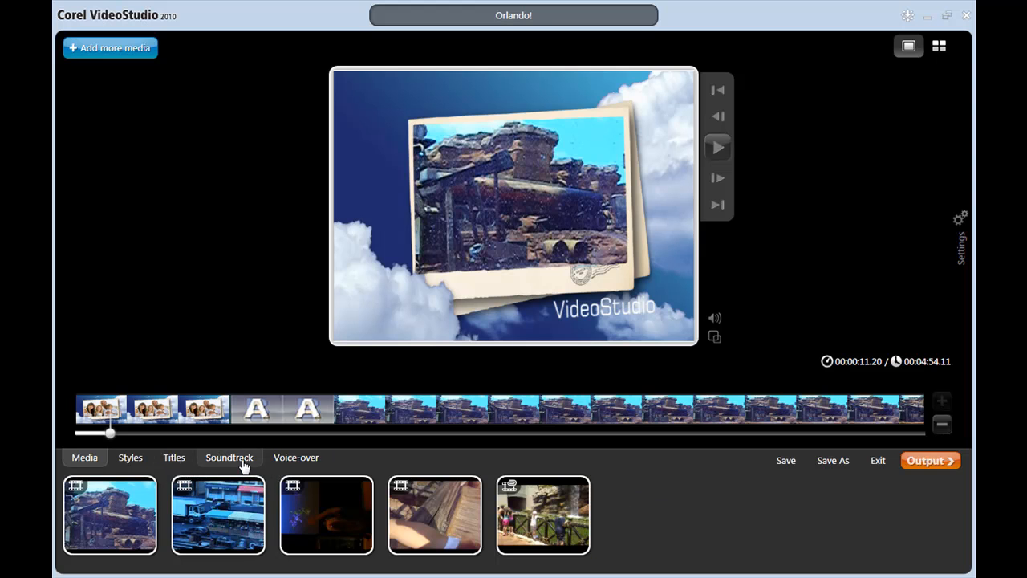
mouse_move(295, 458)
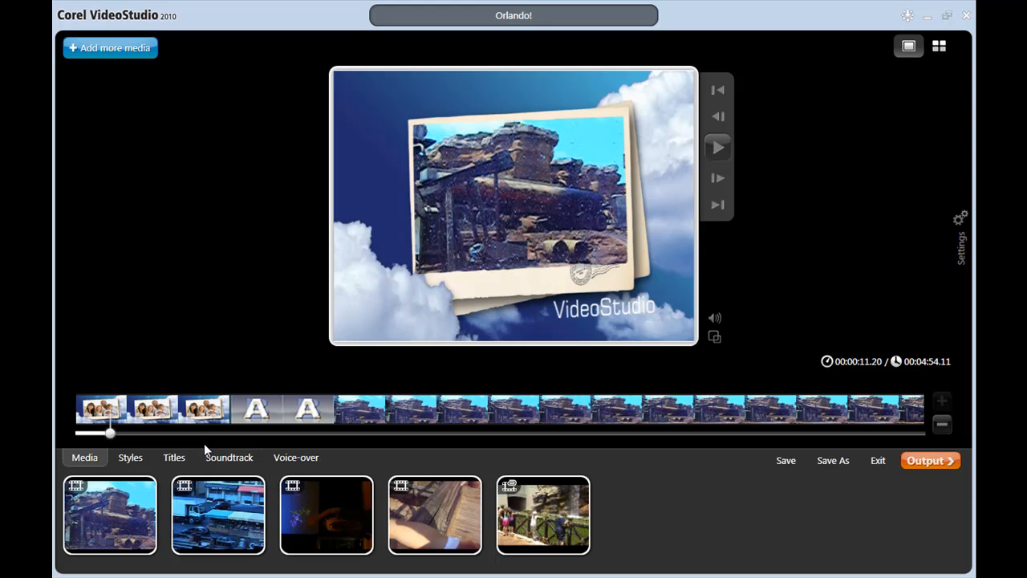
mouse_move(468, 457)
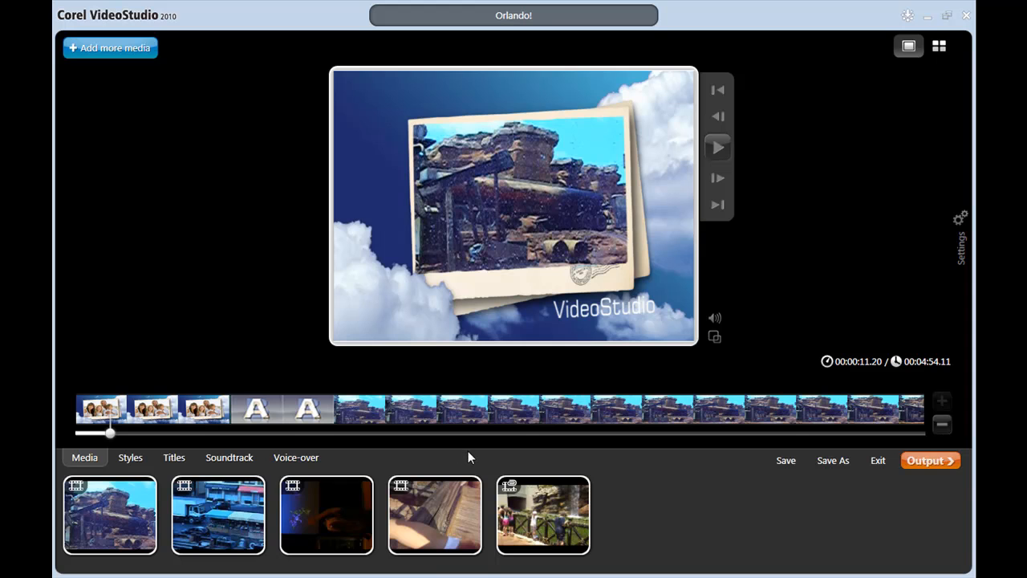
mouse_move(292, 417)
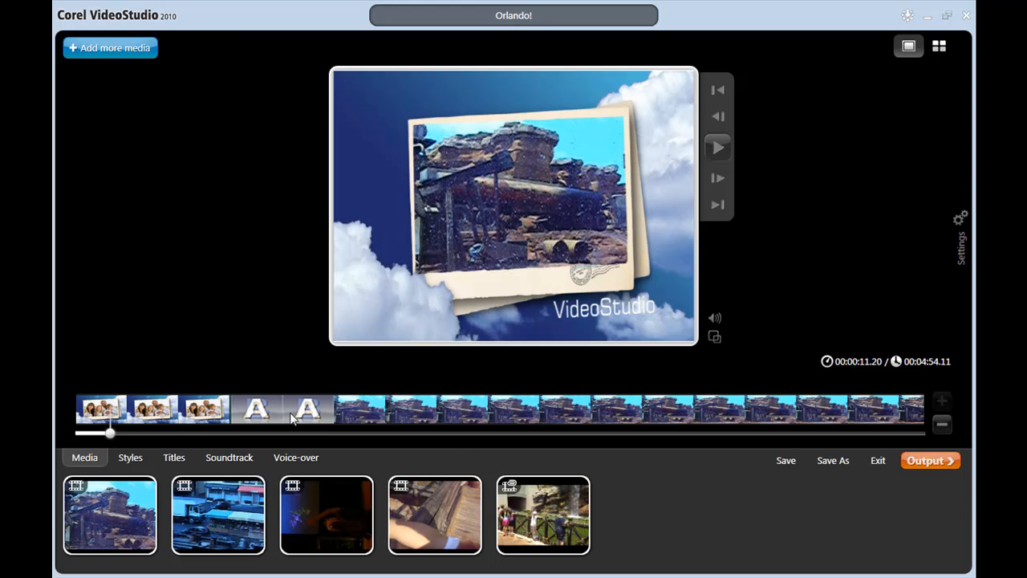
mouse_move(244, 456)
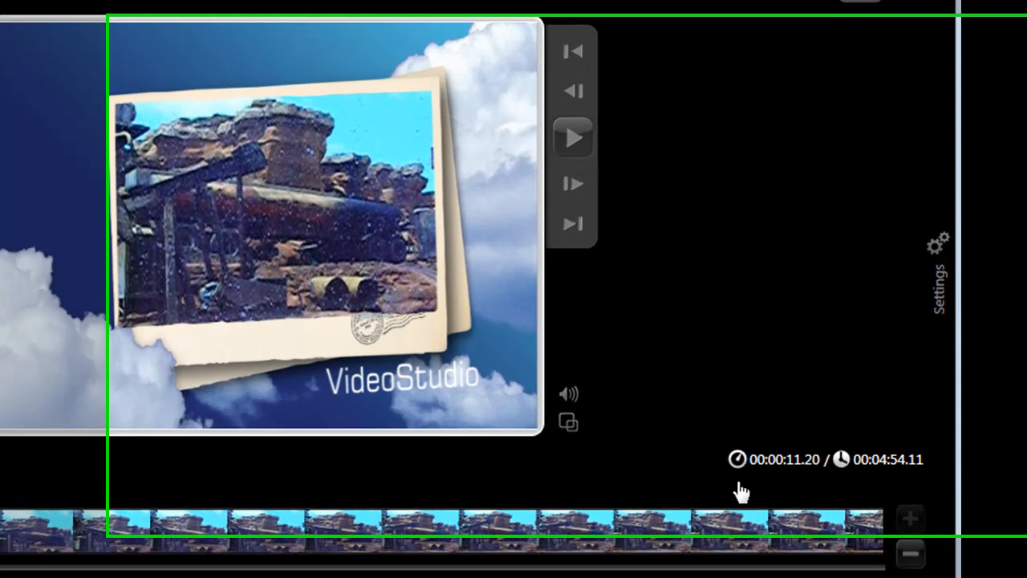
left_click(937, 289)
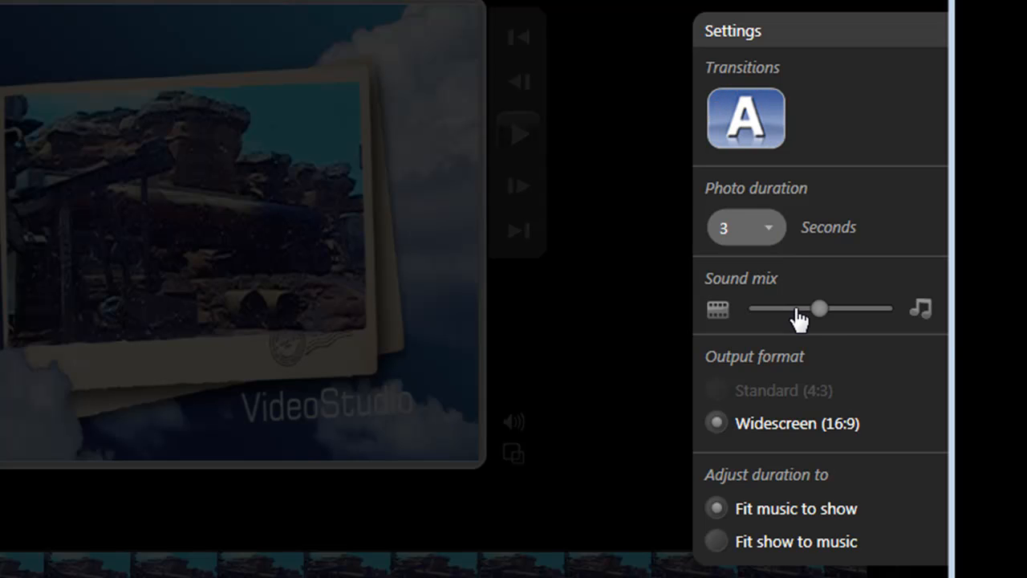
mouse_move(818, 308)
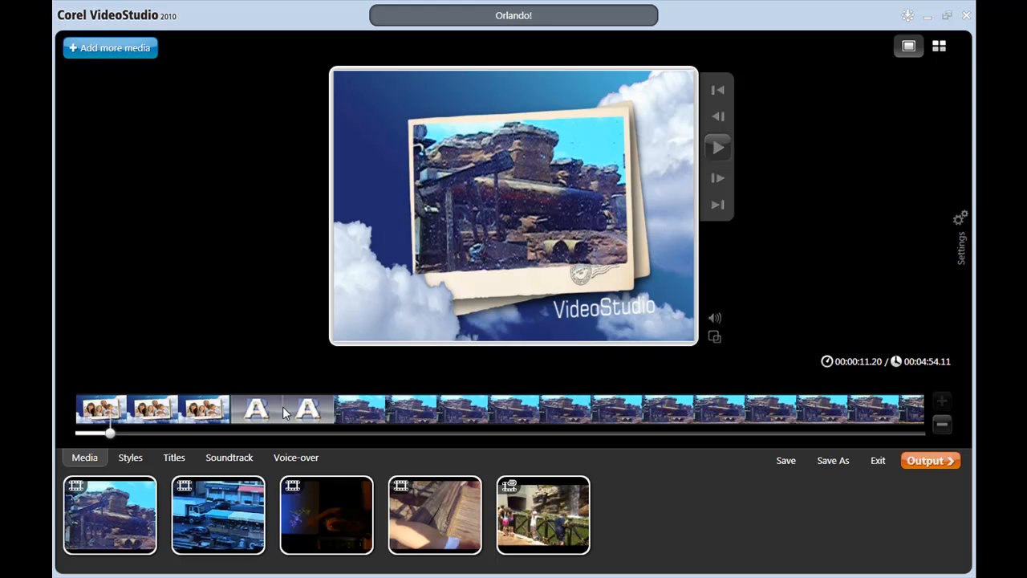
left_click(109, 514)
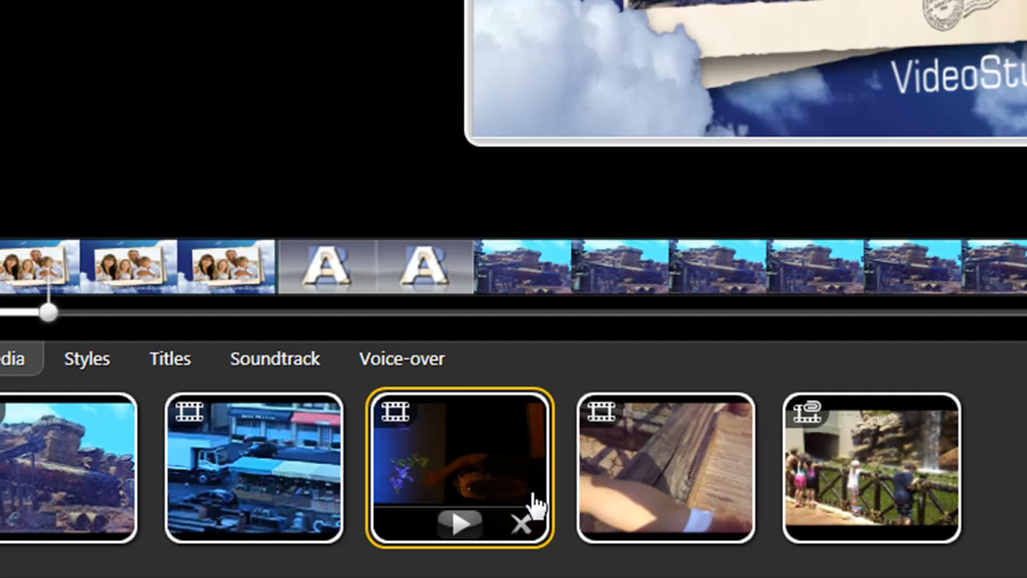
mouse_move(490, 481)
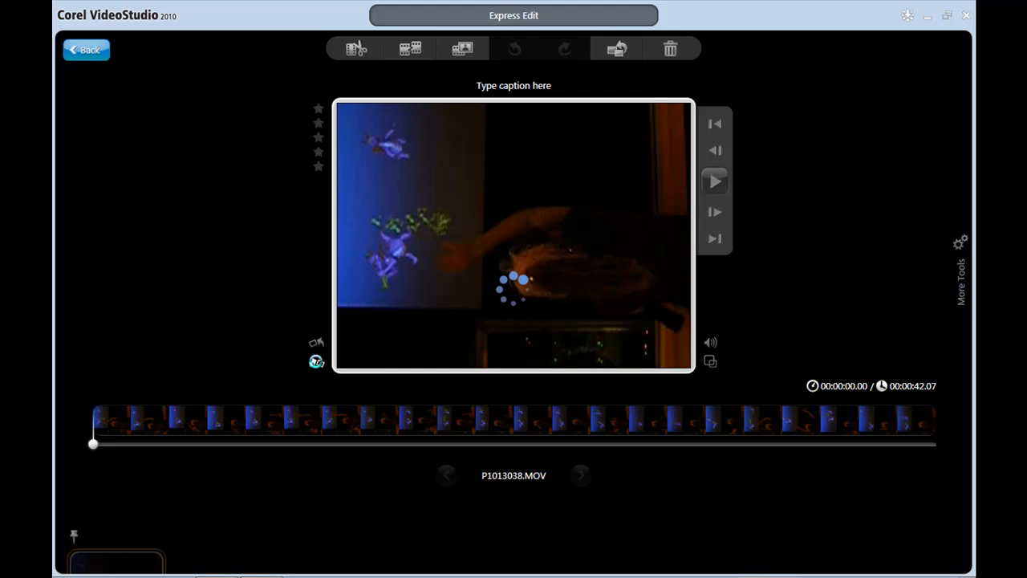
- Rotate clip P1013038.MOV a quarter turn clockwise to upright and return to the movie
left_click(318, 363)
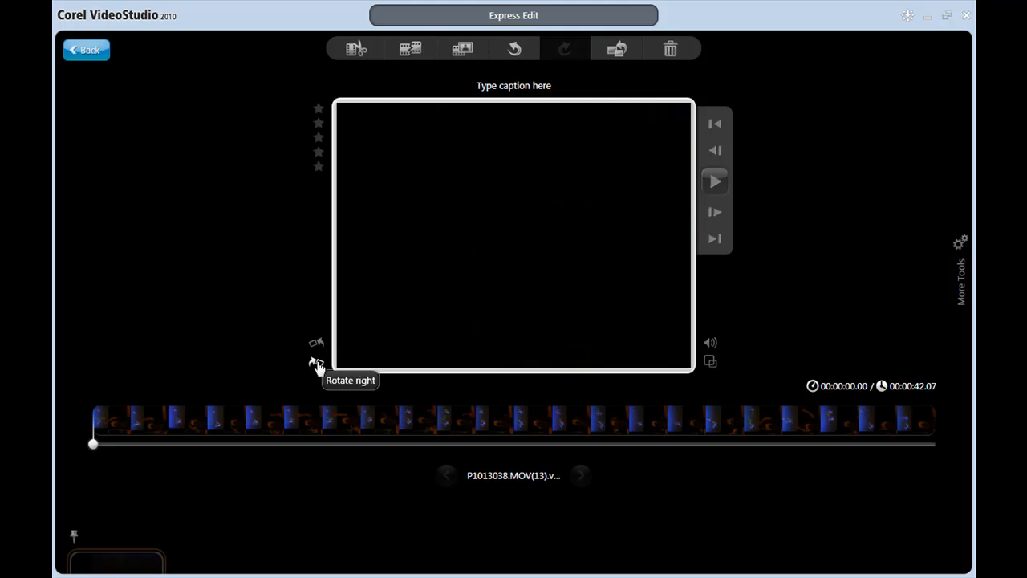
mouse_move(281, 353)
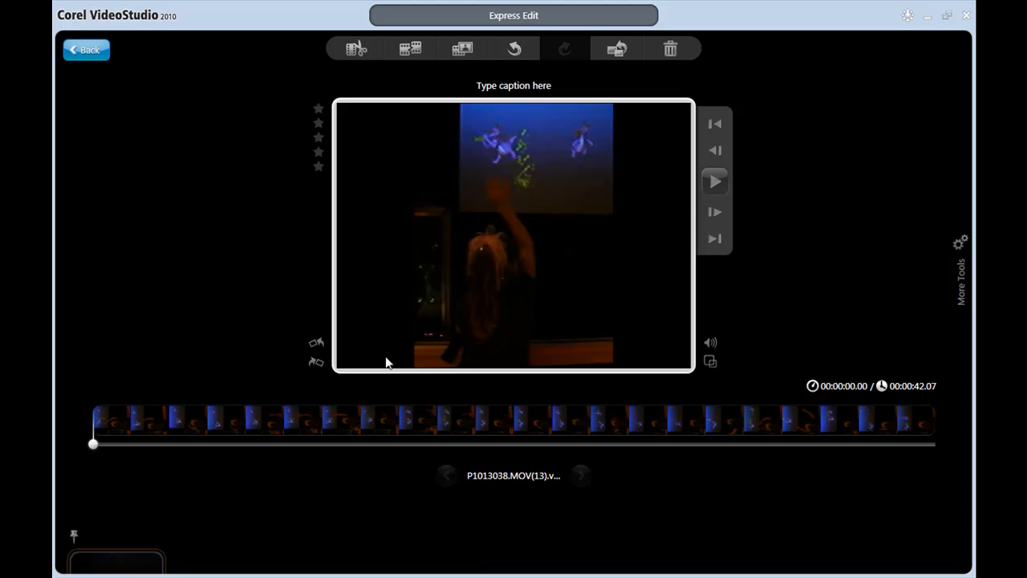
left_click(87, 49)
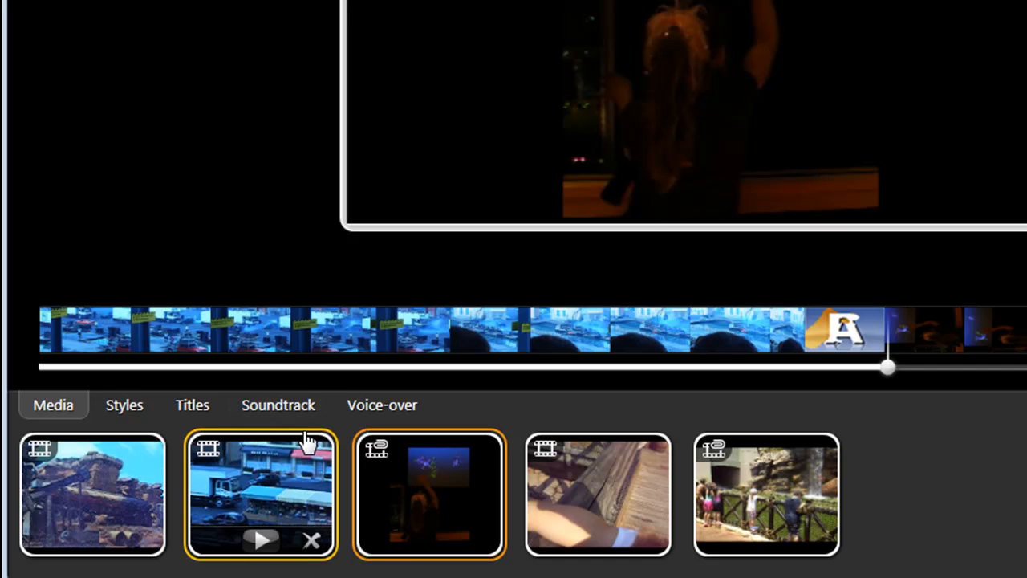
- Drag the railing clip thumbnail to third place, ahead of the dark night clip
left_click(430, 494)
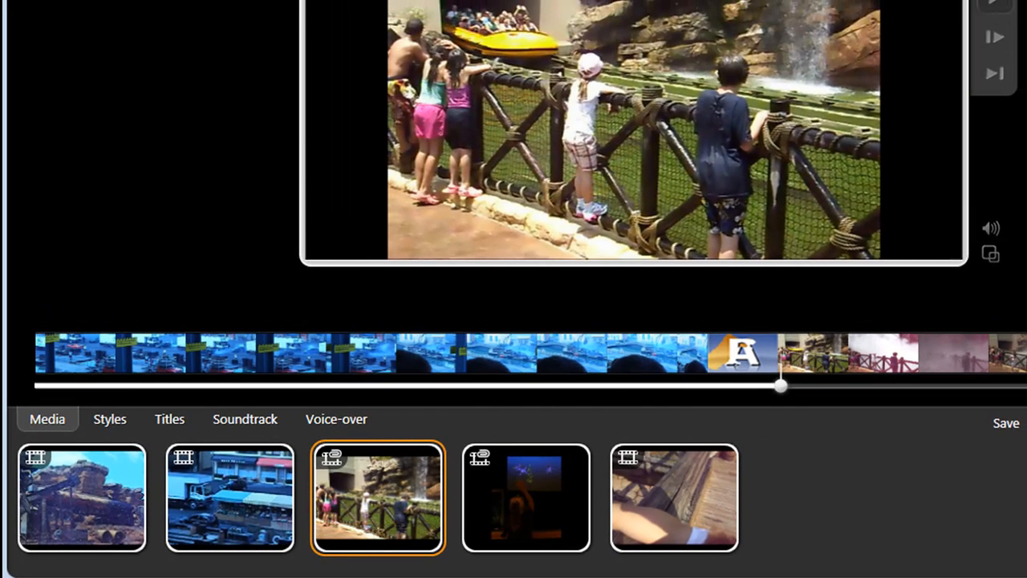
mouse_move(796, 366)
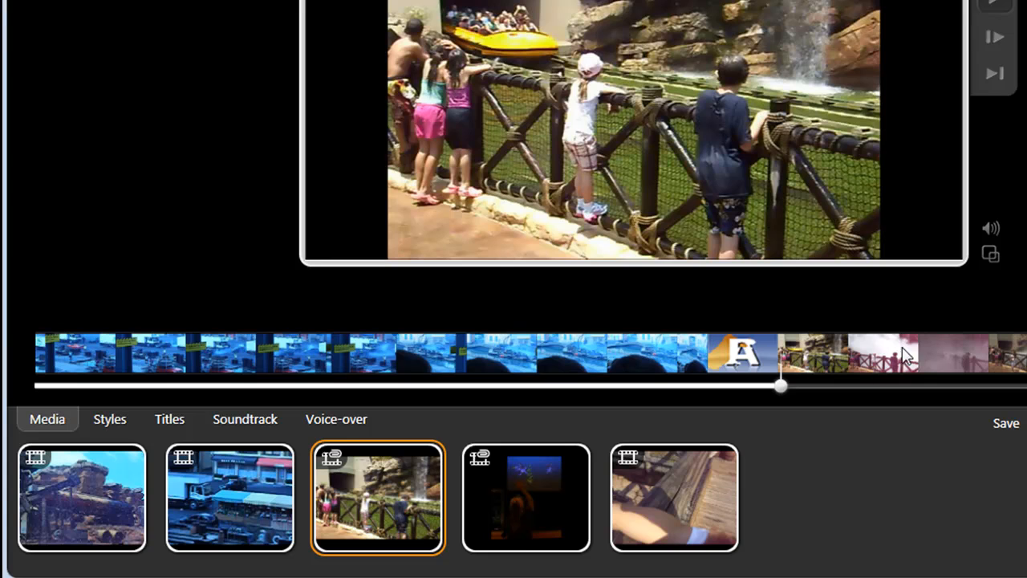
mouse_move(937, 360)
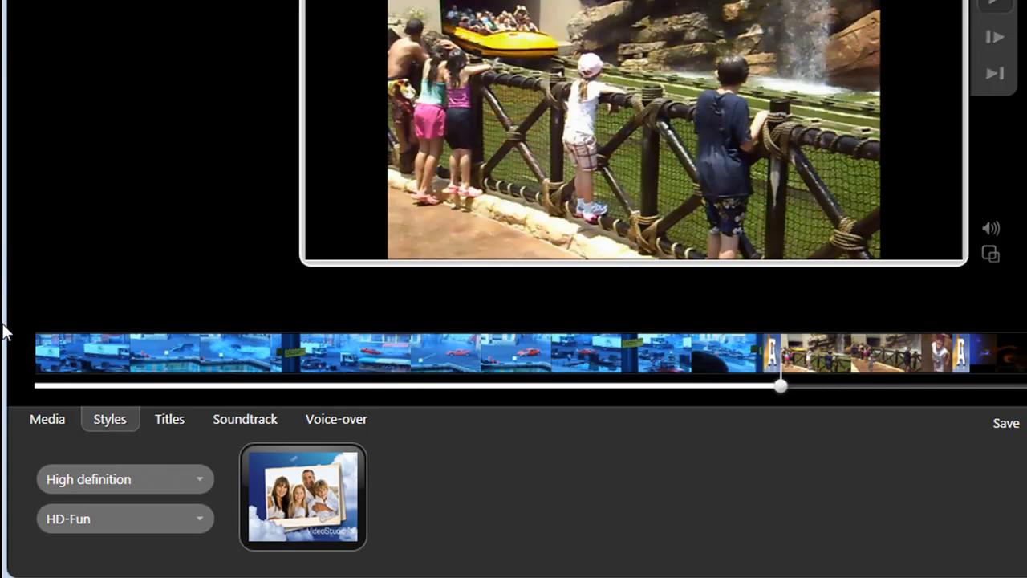
mouse_move(170, 419)
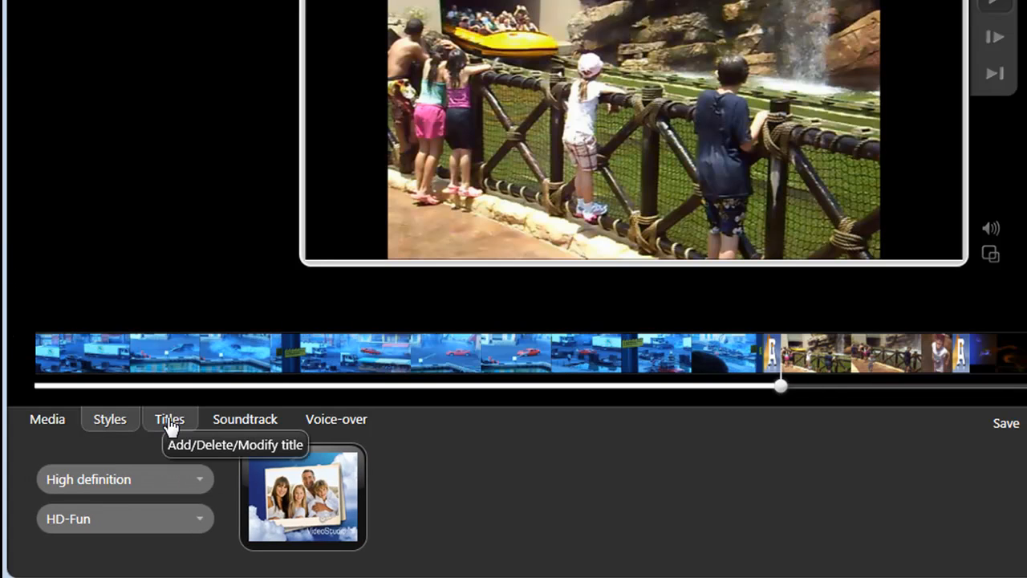
- Edit the opening title to read 'Florida' in Snap ITC with a yellow text colour
left_click(170, 419)
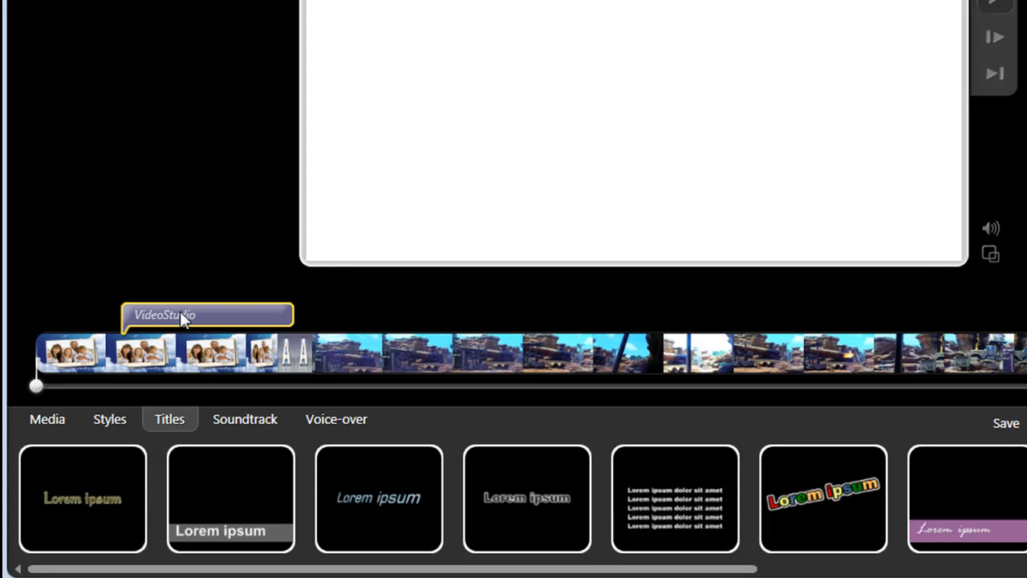
mouse_move(223, 325)
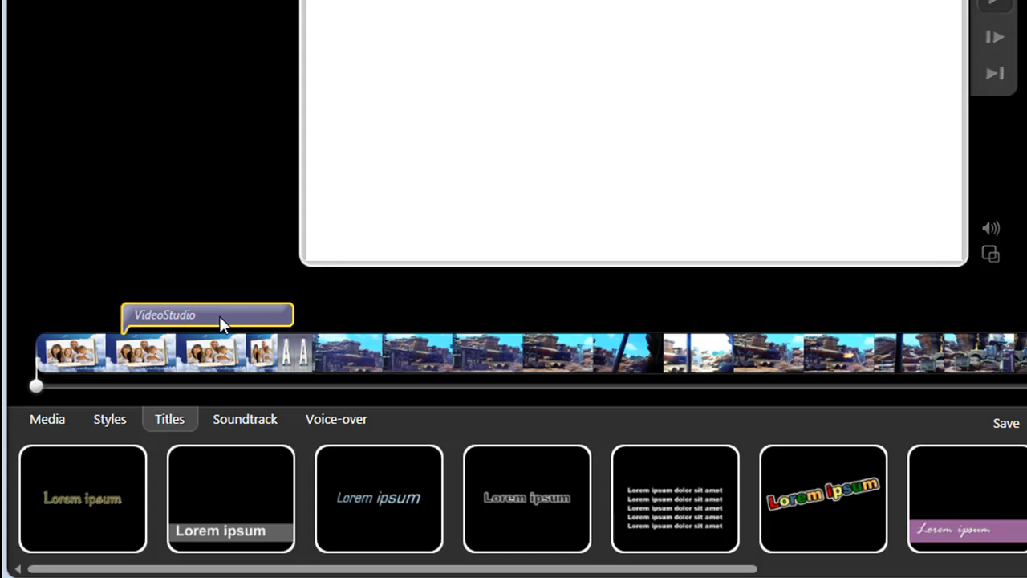
mouse_move(186, 319)
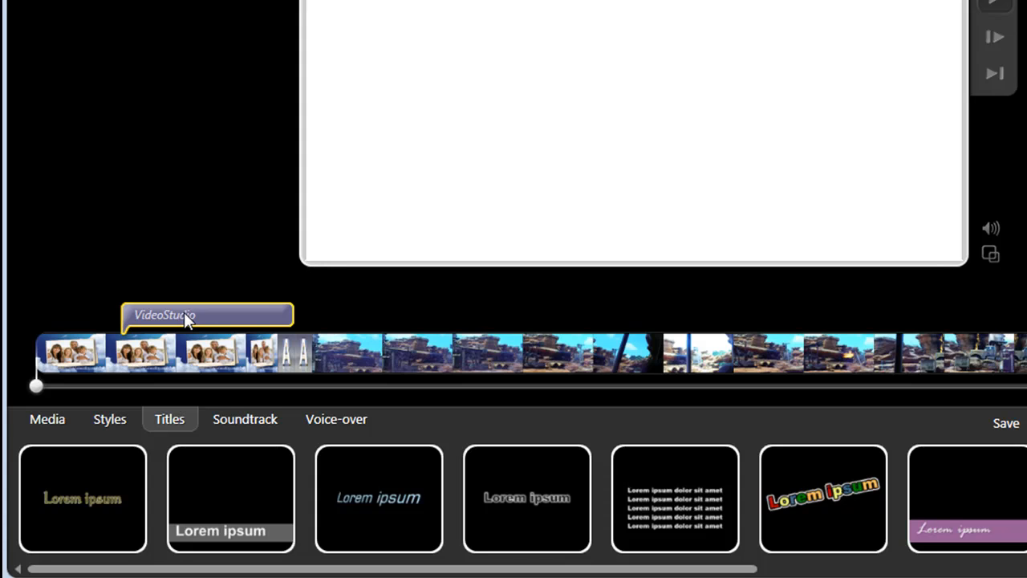
double_click(205, 313)
type("F")
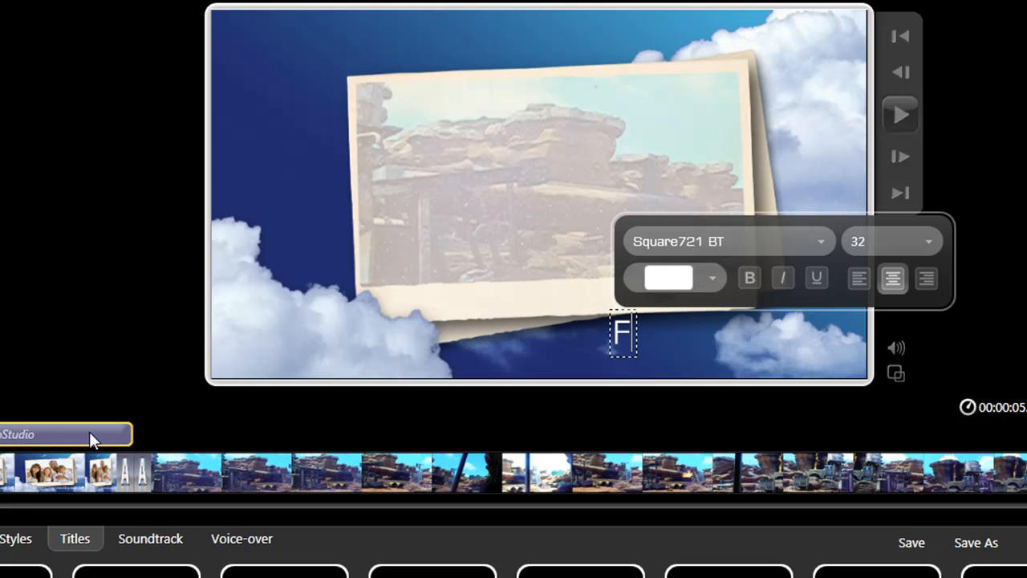
type("lorida")
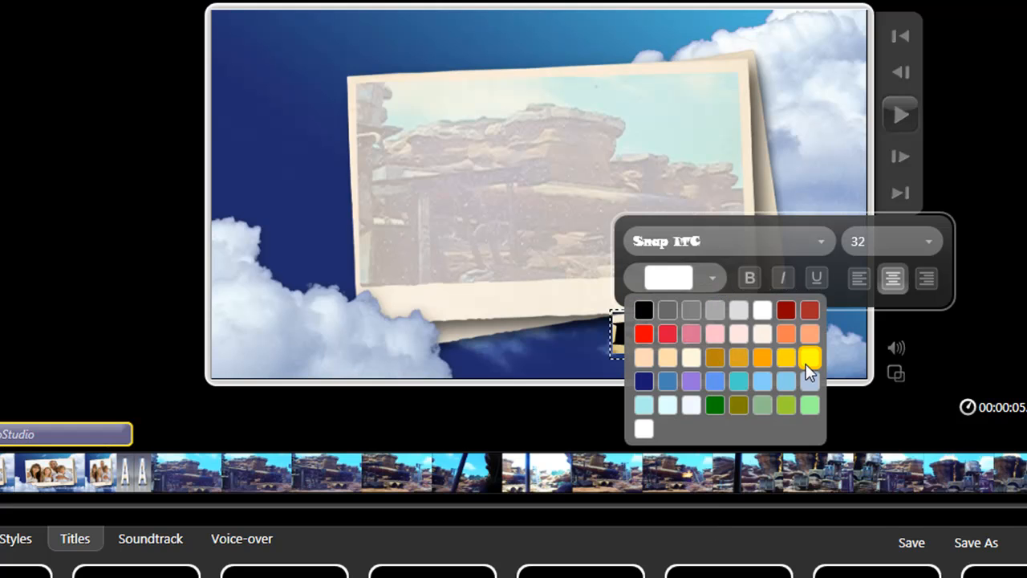
left_click(809, 356)
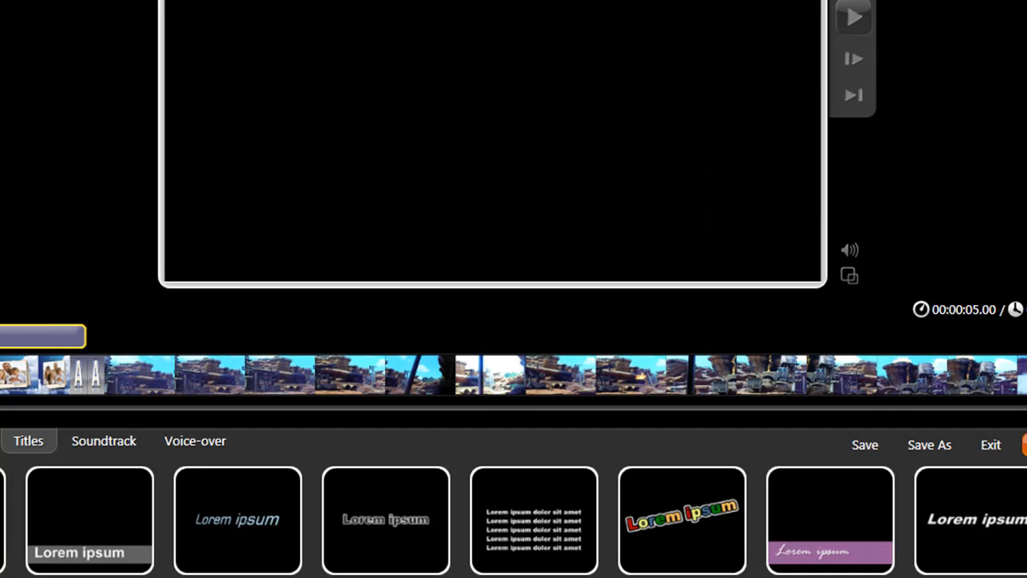
- Place a pink-band 'Epcot Center' caption at the start of the dark night clip
left_click(386, 520)
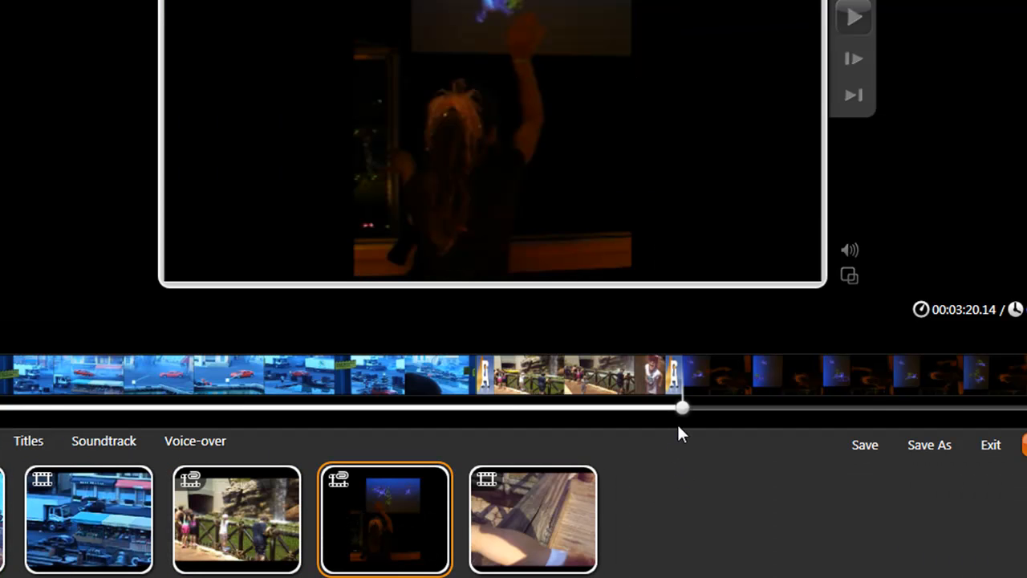
mouse_move(415, 437)
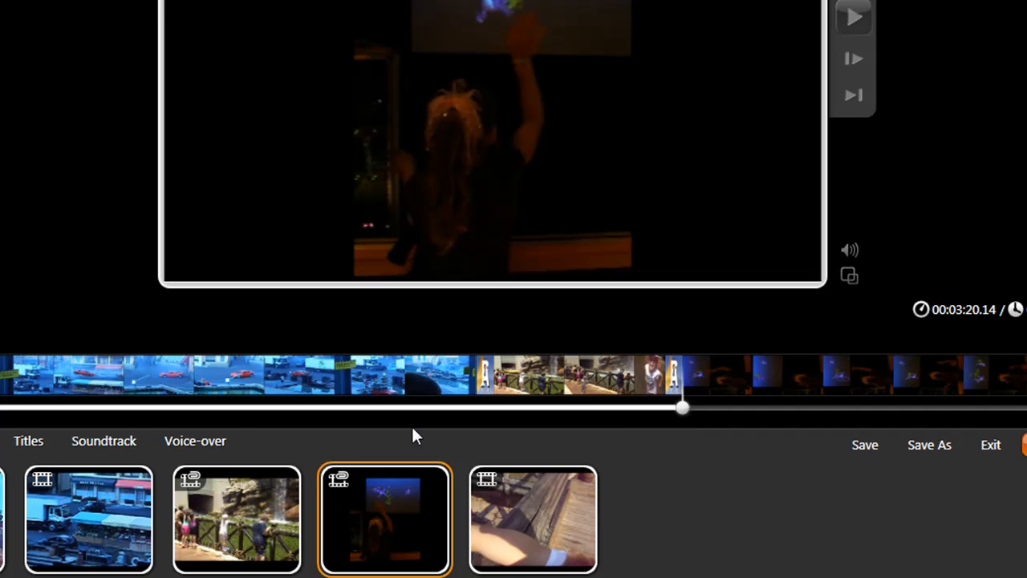
left_click(29, 440)
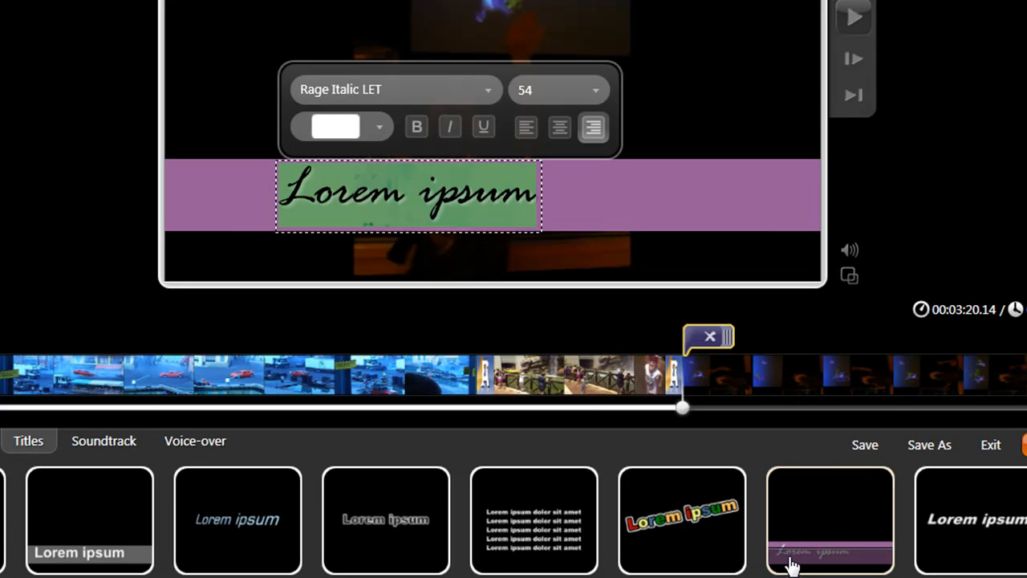
type("Epcot Center")
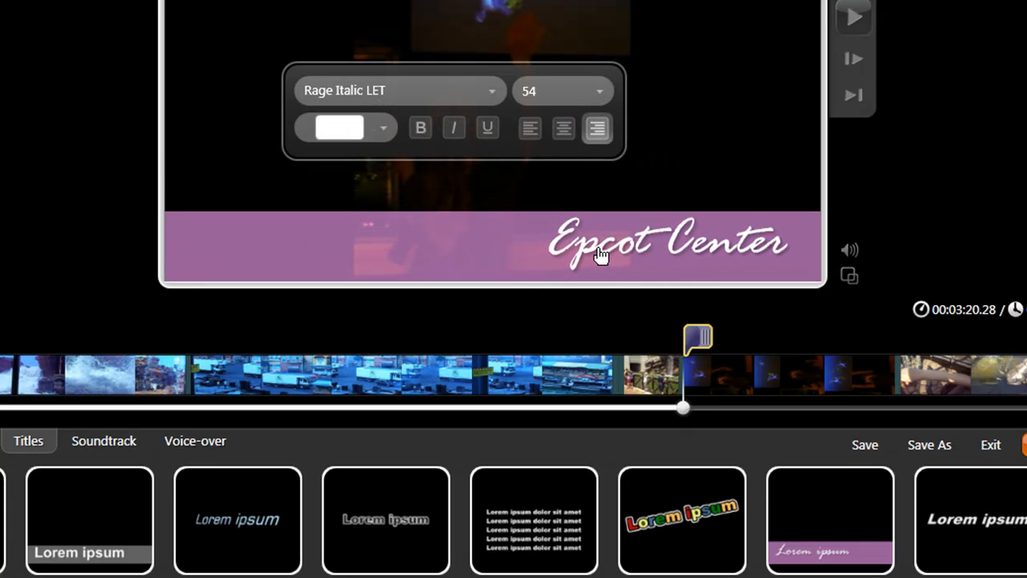
left_click(671, 244)
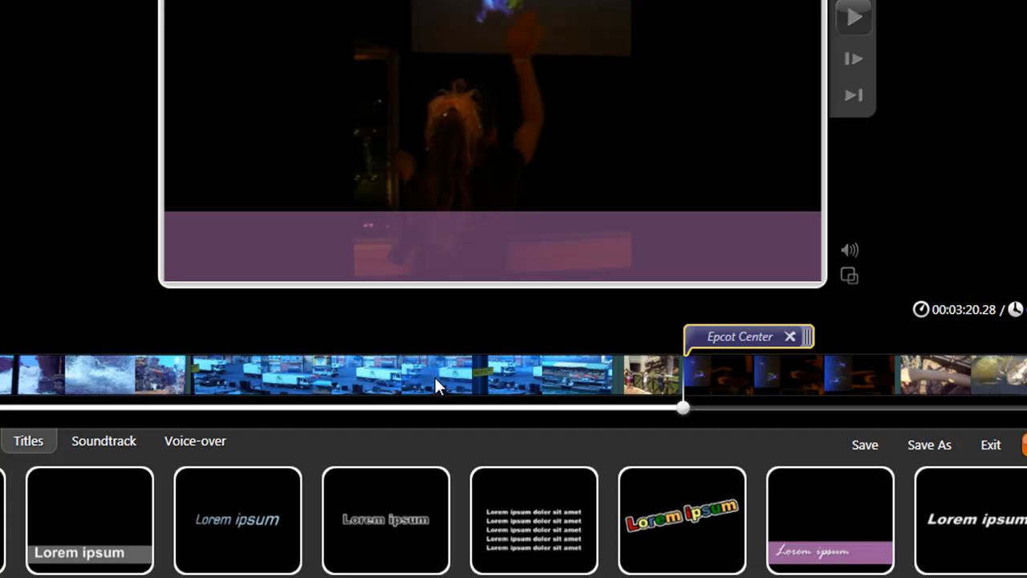
left_click(103, 440)
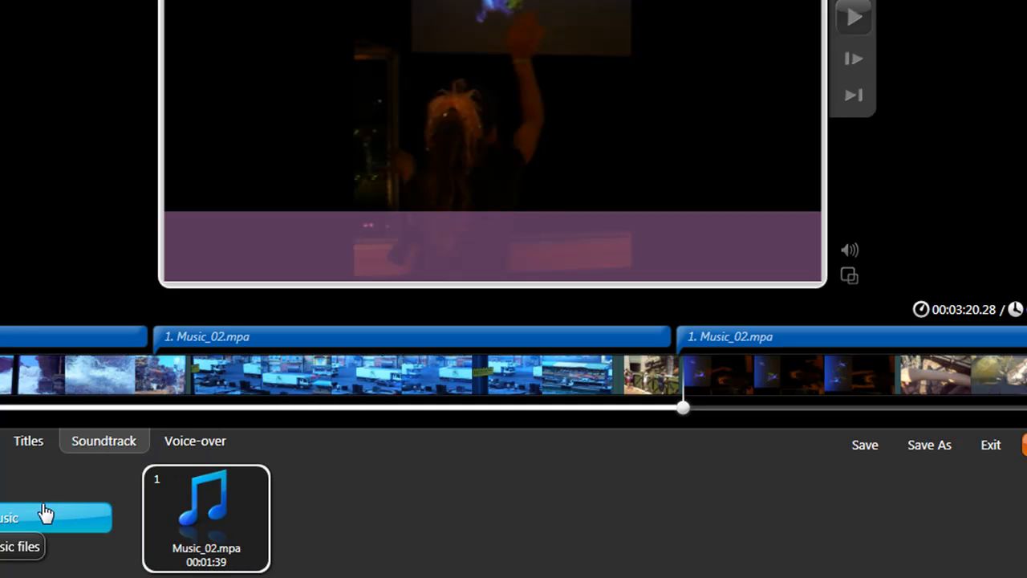
mouse_move(546, 421)
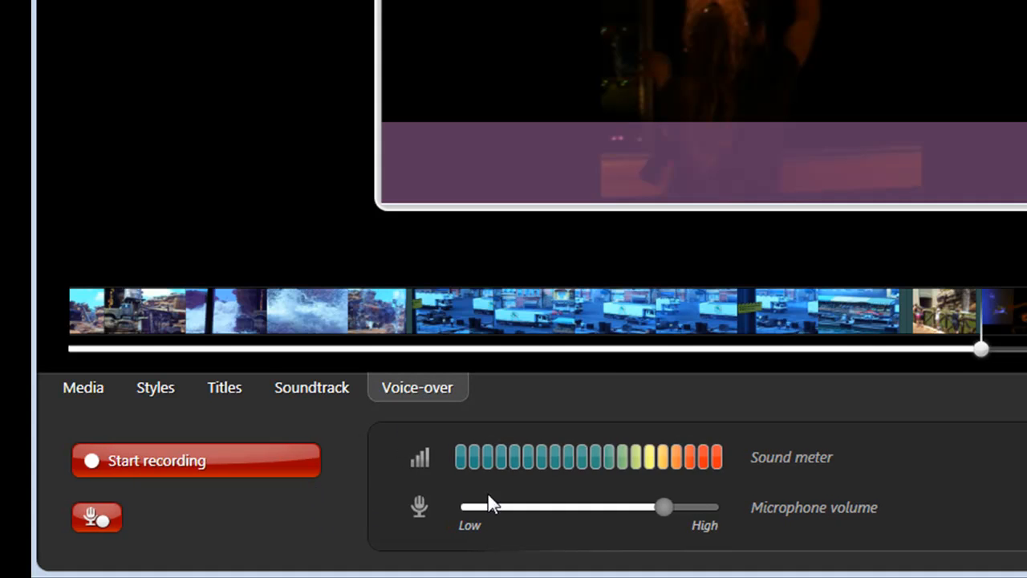
mouse_move(613, 491)
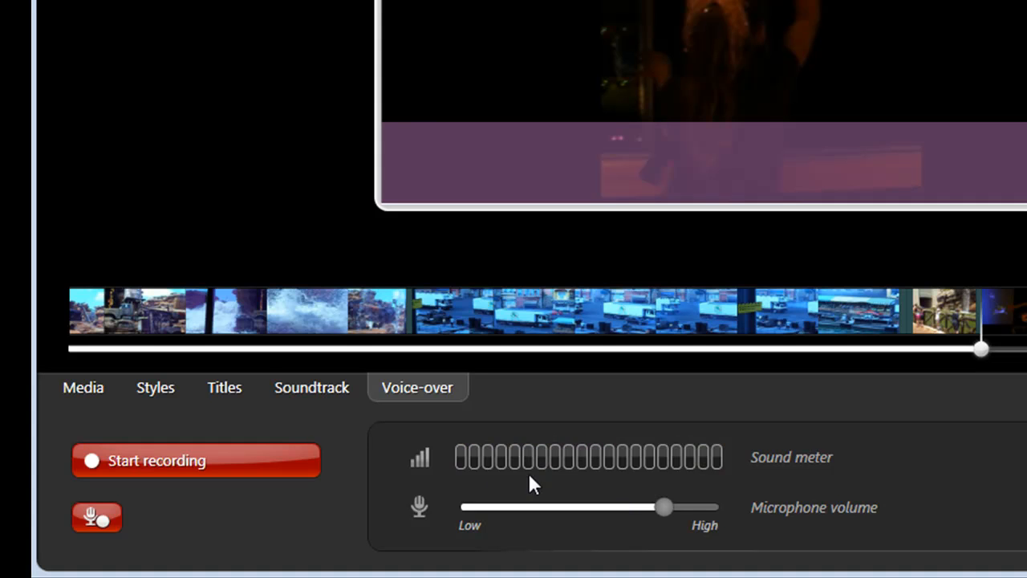
mouse_move(334, 462)
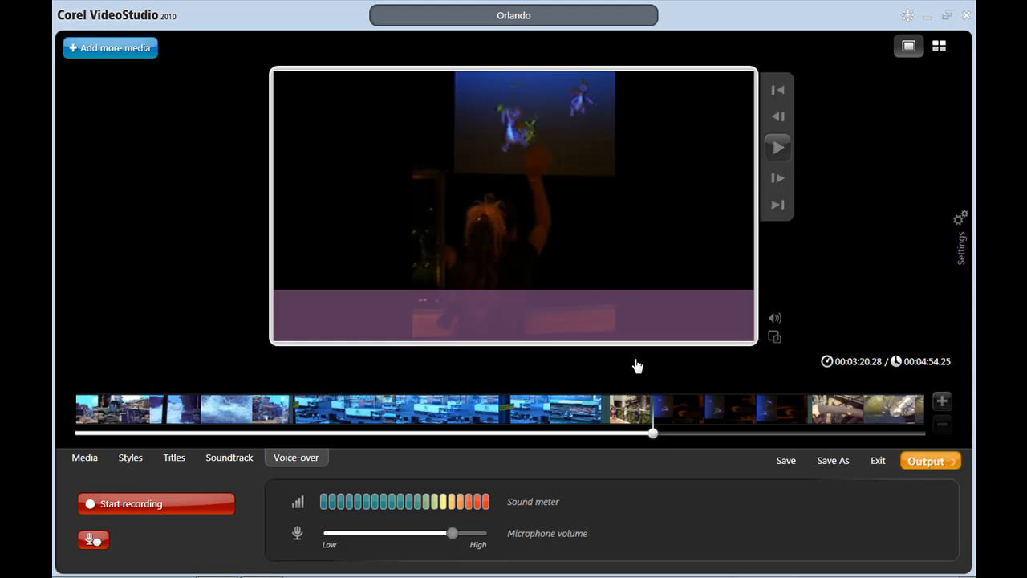
- Go to the Output Movie screen for the finished Orlando! movie
left_click(928, 459)
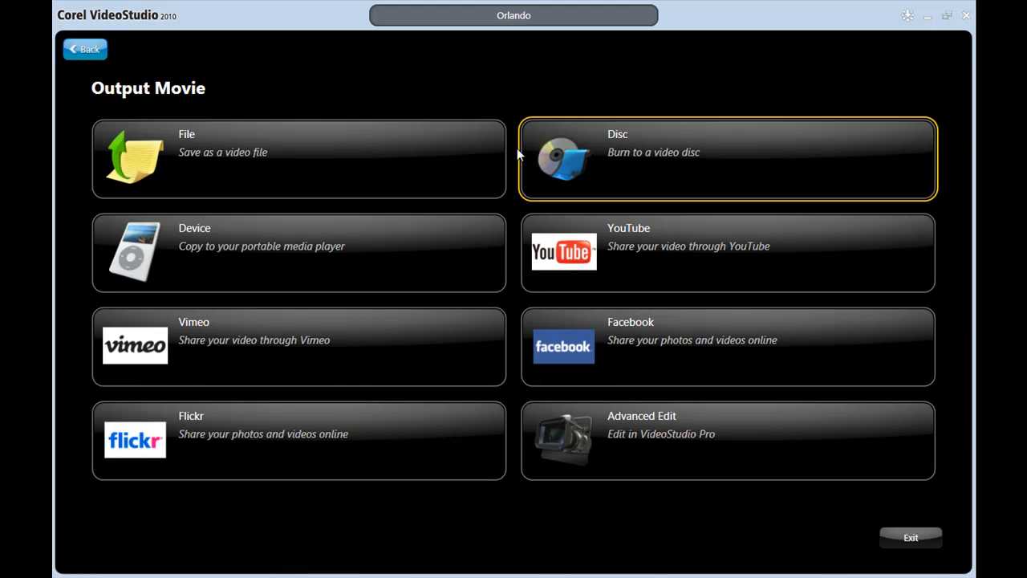
mouse_move(508, 403)
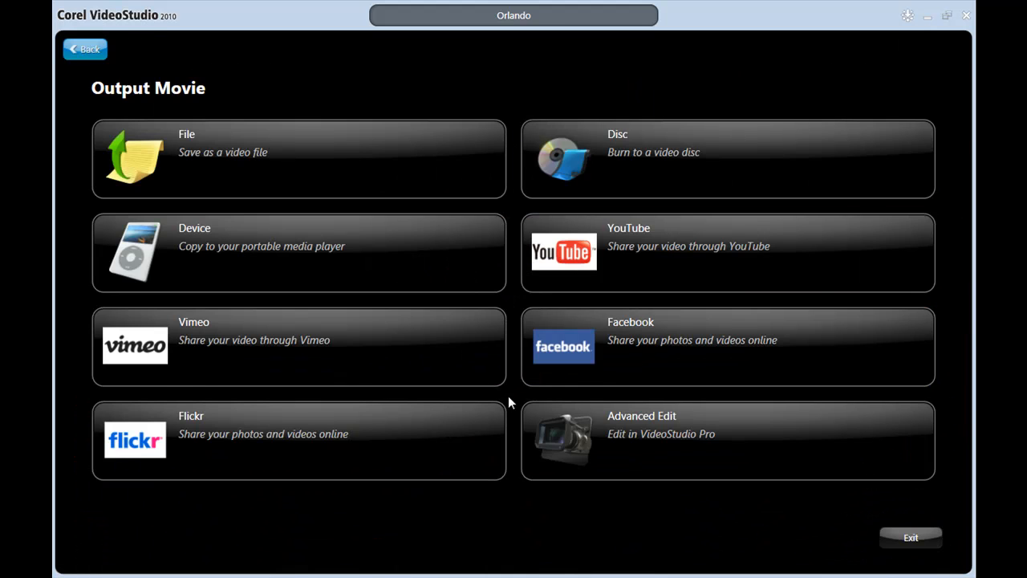
mouse_move(514, 527)
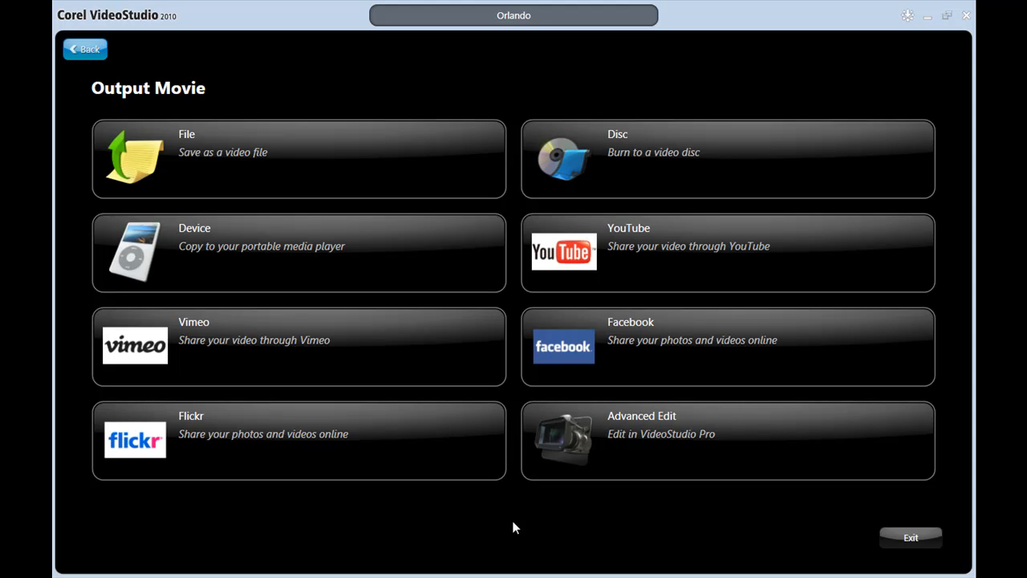